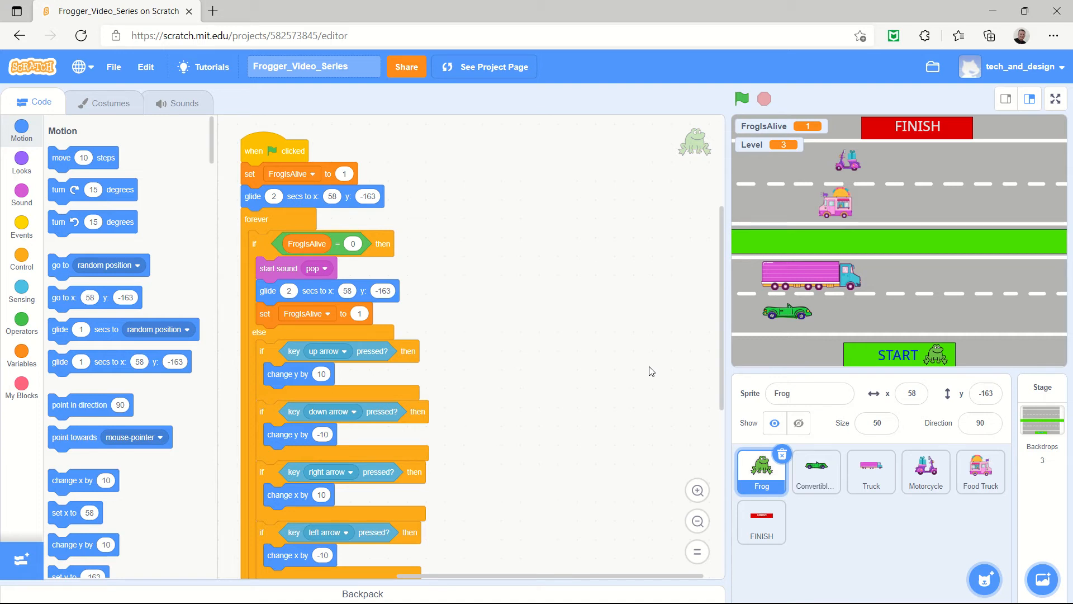
mouse_move(662, 198)
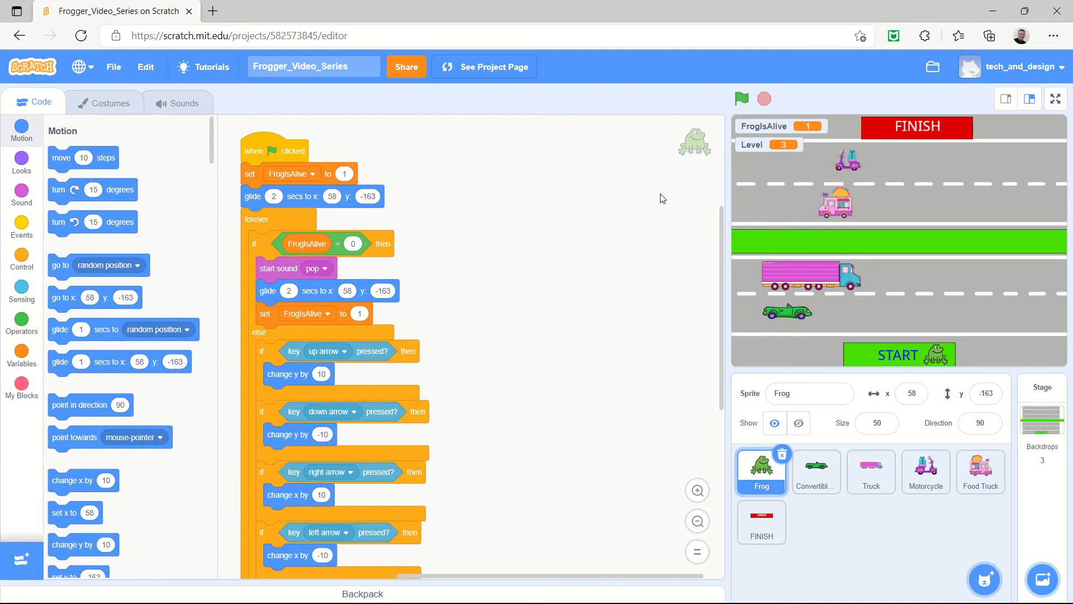
mouse_move(282, 122)
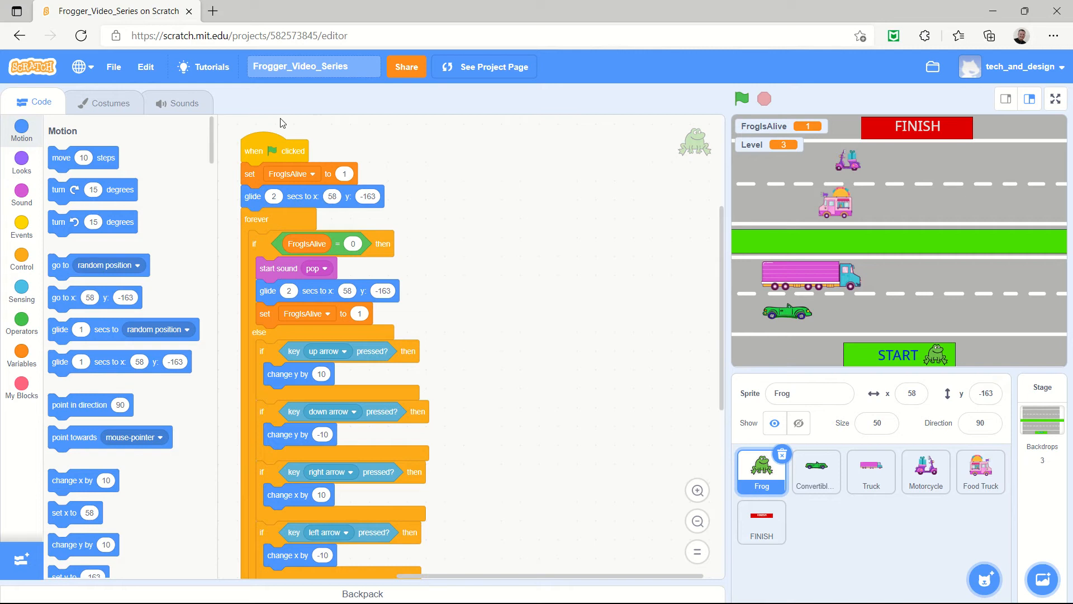
mouse_move(192, 111)
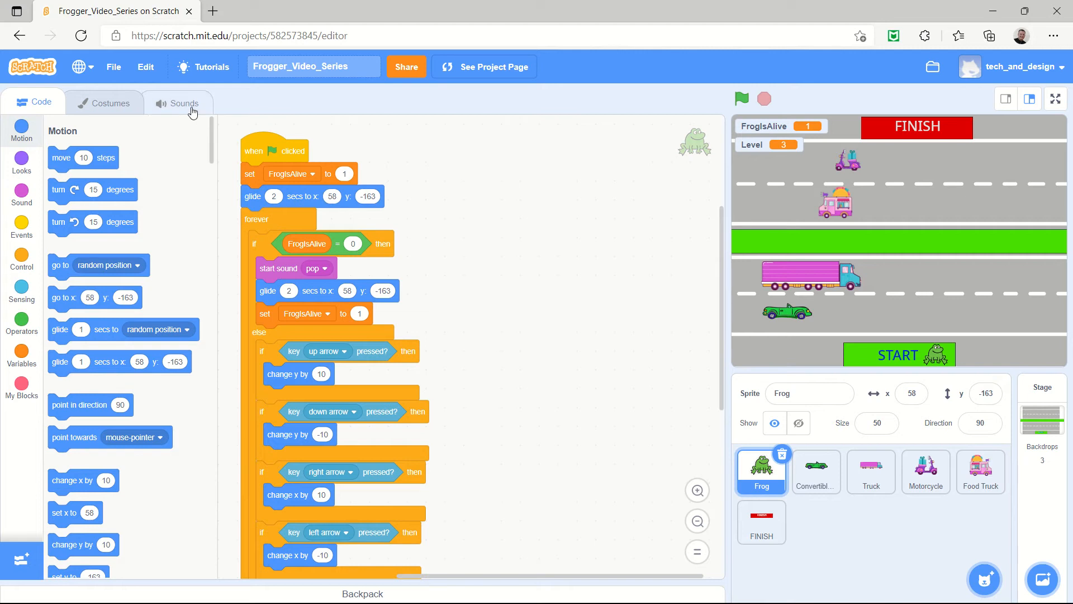
mouse_move(190, 109)
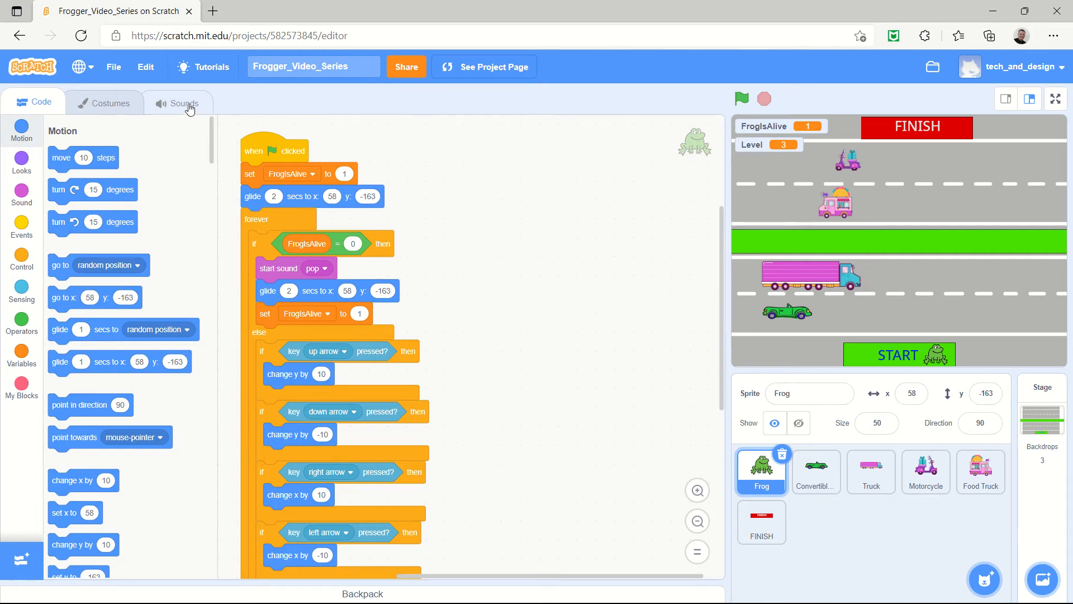
- Show the Frog's Sounds list, which holds only the pop sound
left_click(184, 104)
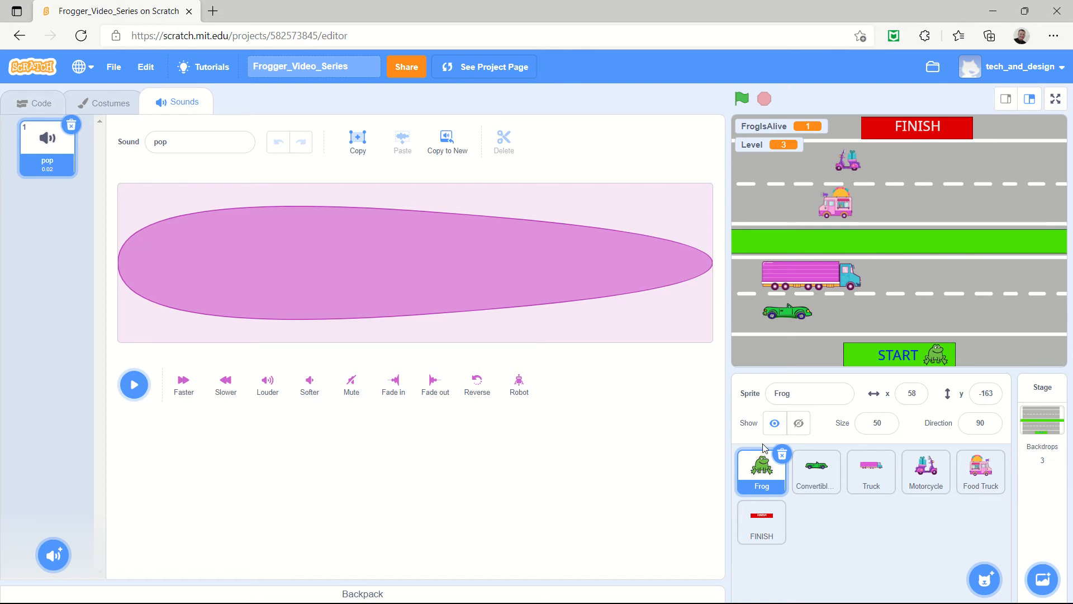
left_click(33, 102)
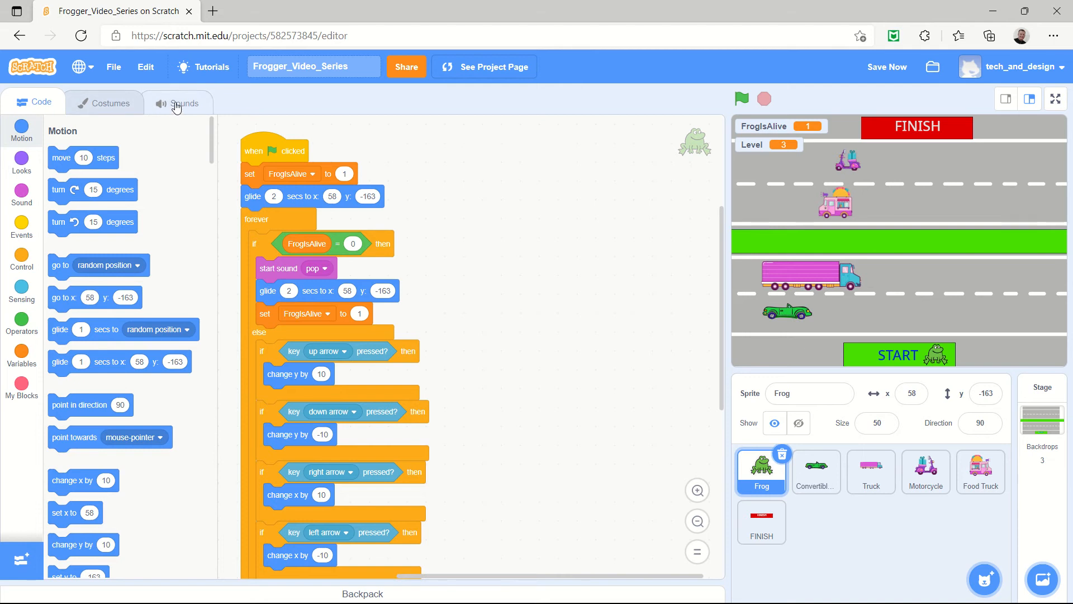
left_click(176, 102)
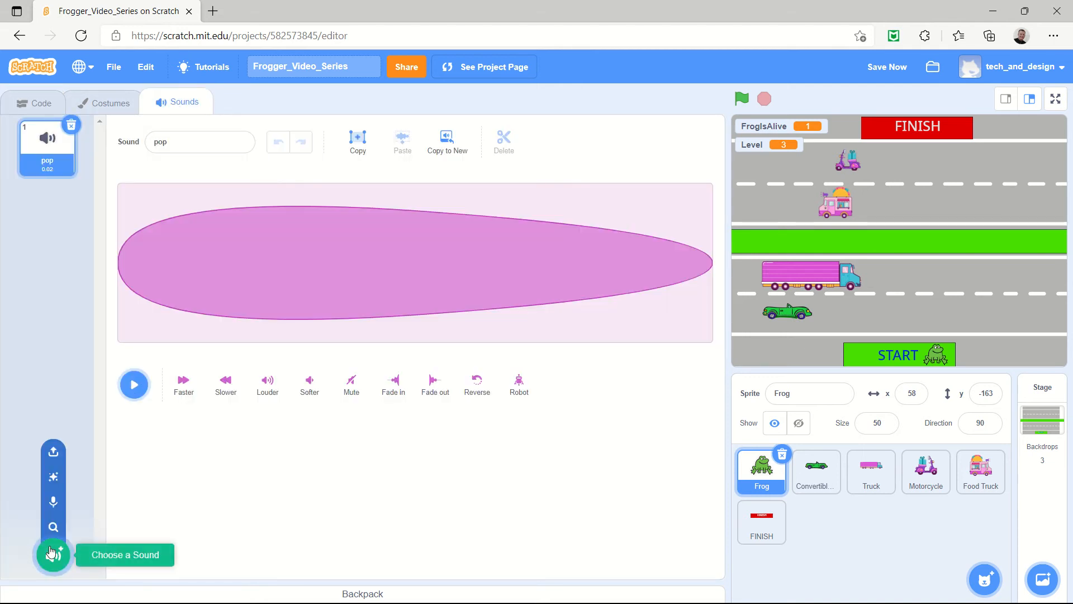
- Add Boom Cloud from the Space sound library to the Frog
left_click(52, 556)
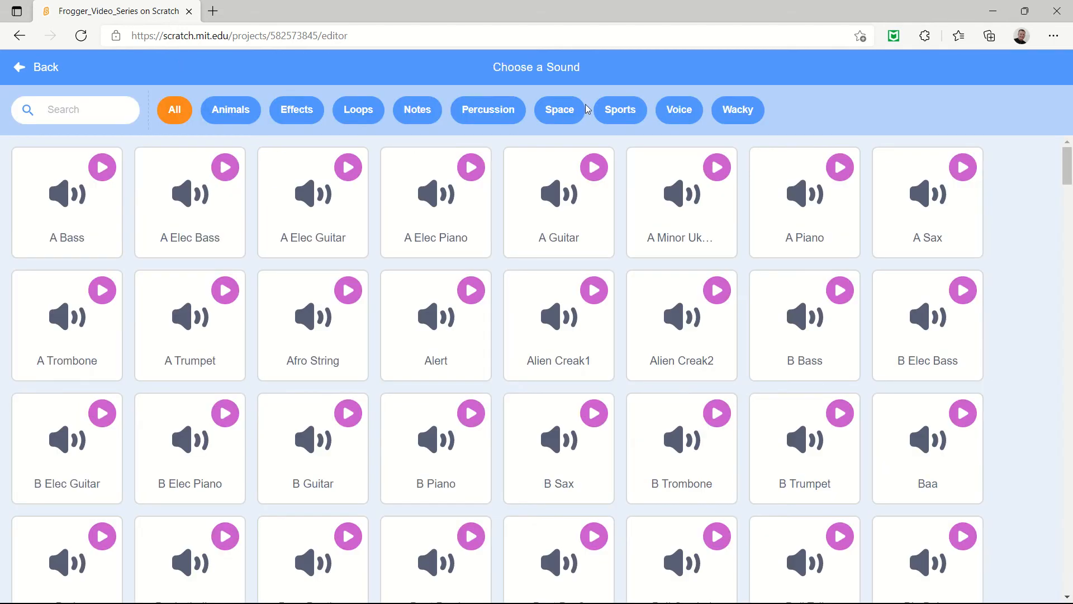
left_click(559, 110)
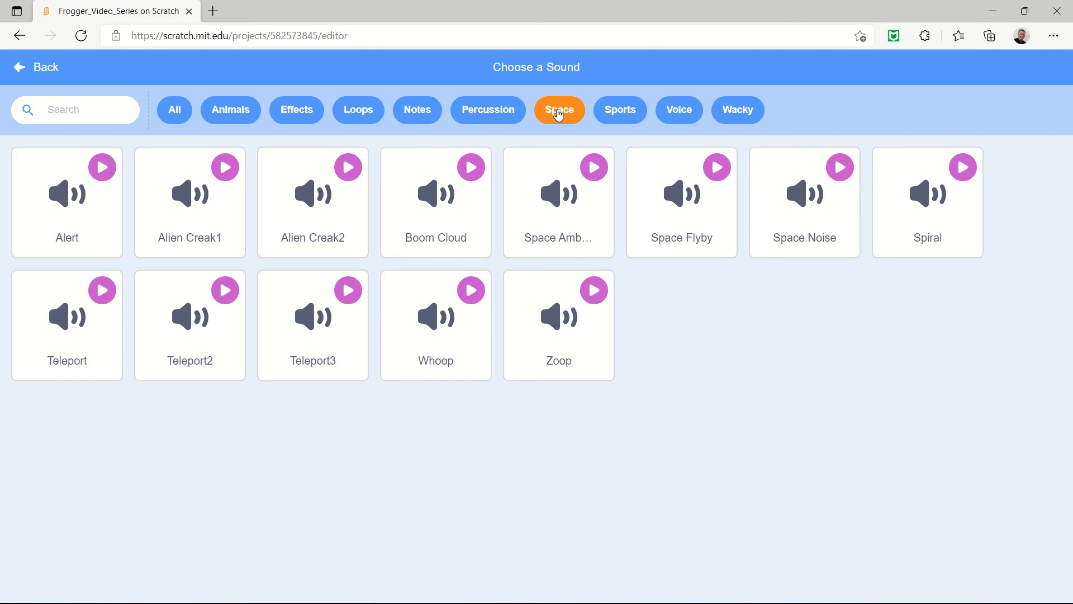
left_click(470, 168)
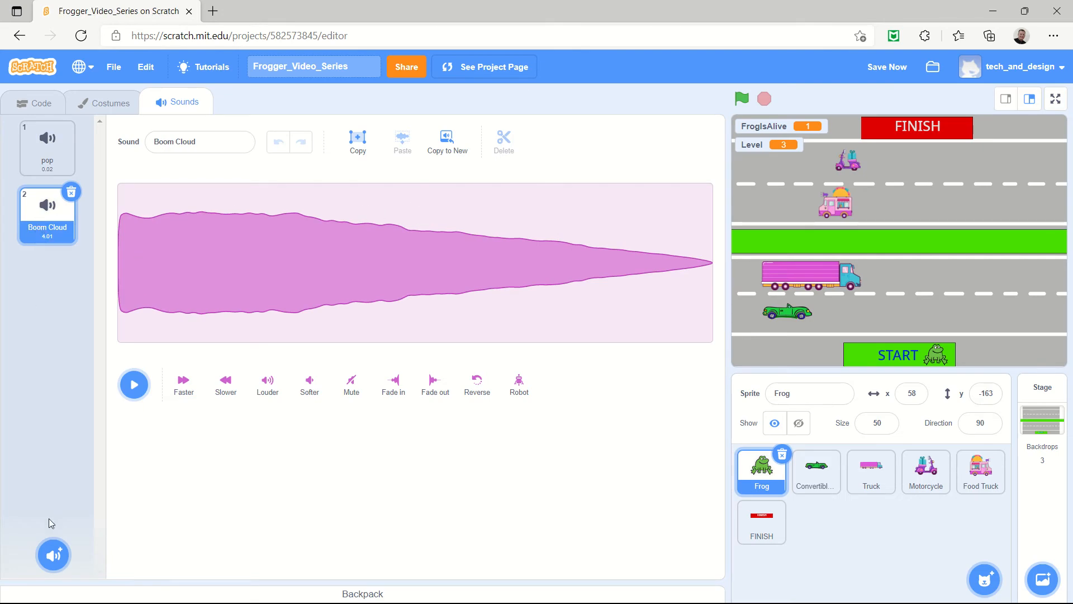
- Add the Connect sound from the Effects library to the Frog
left_click(53, 556)
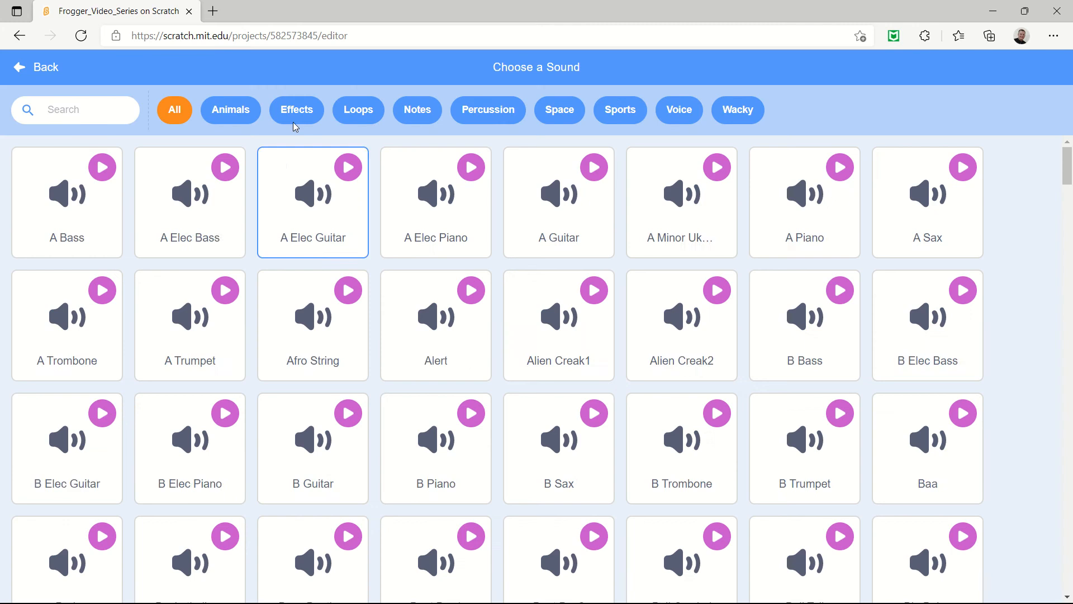
left_click(296, 110)
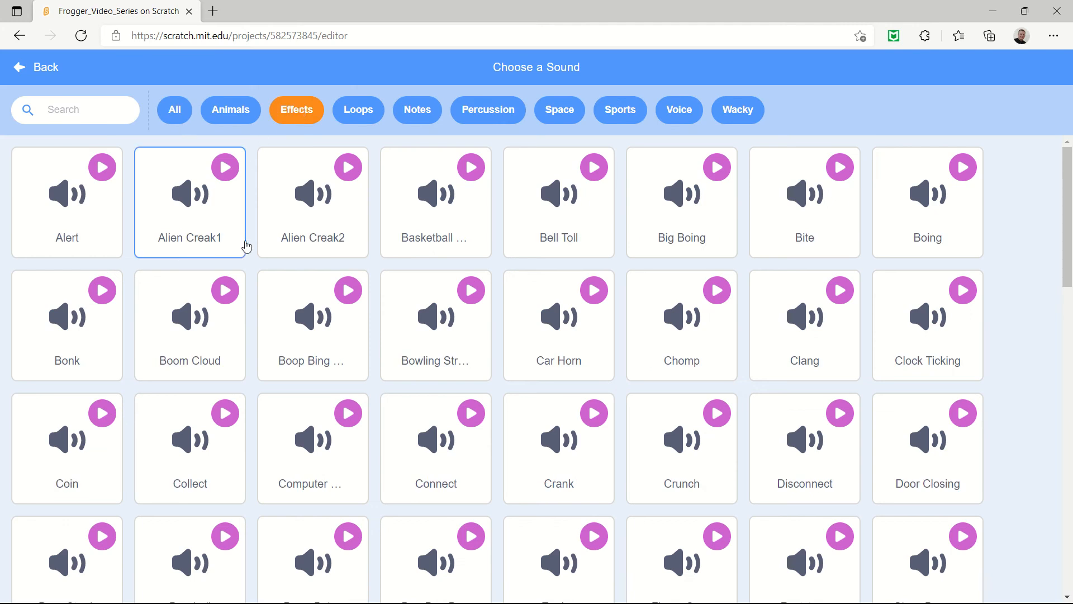
scroll("down", 3)
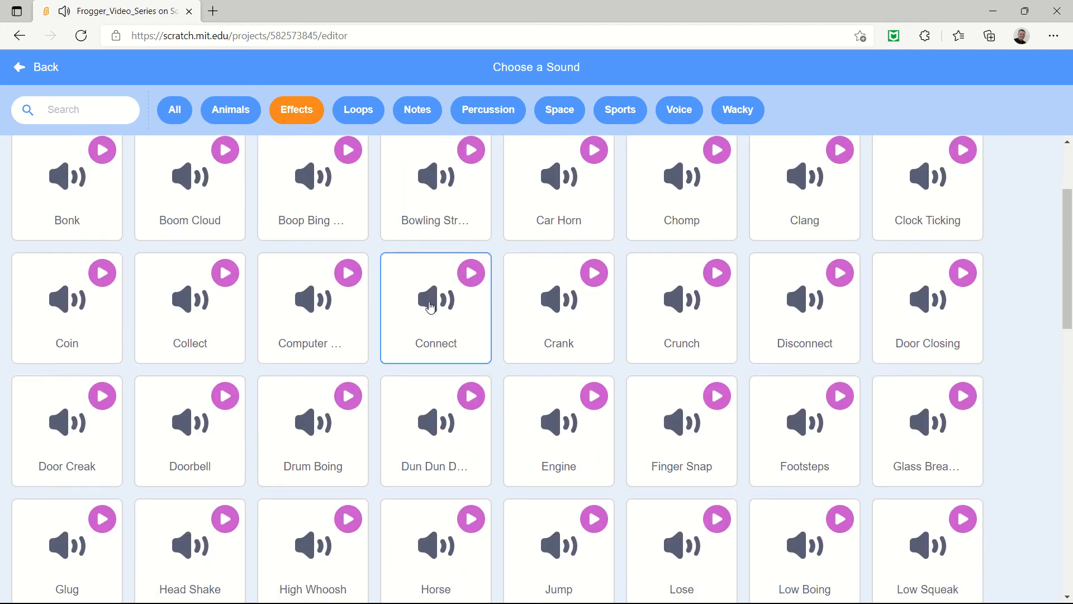
left_click(435, 307)
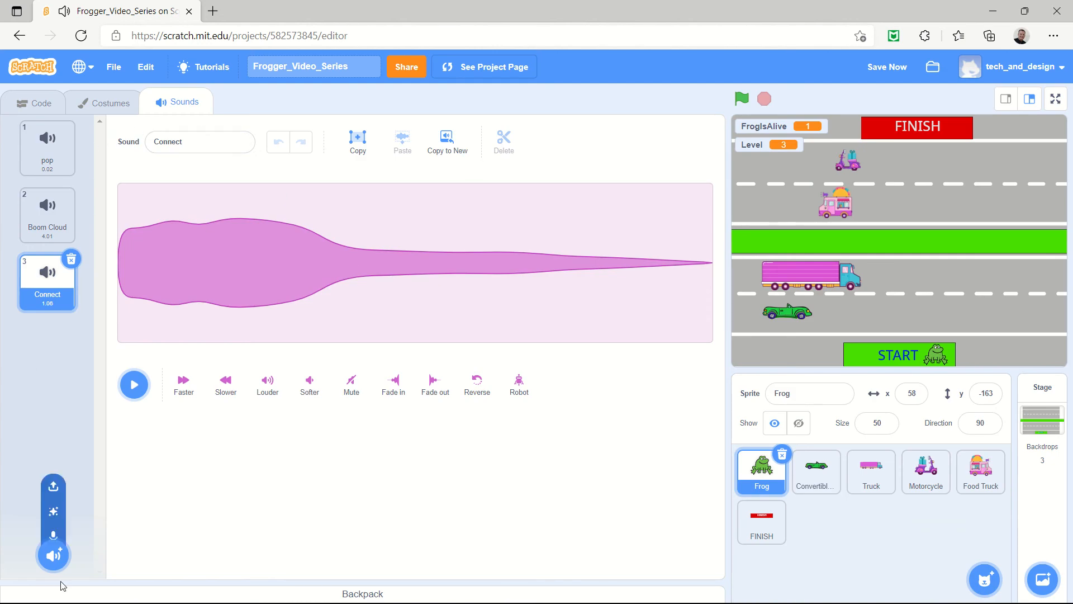
- Add Dun Dun Dunnn from the Effects library, then return to the Frog's code
left_click(52, 555)
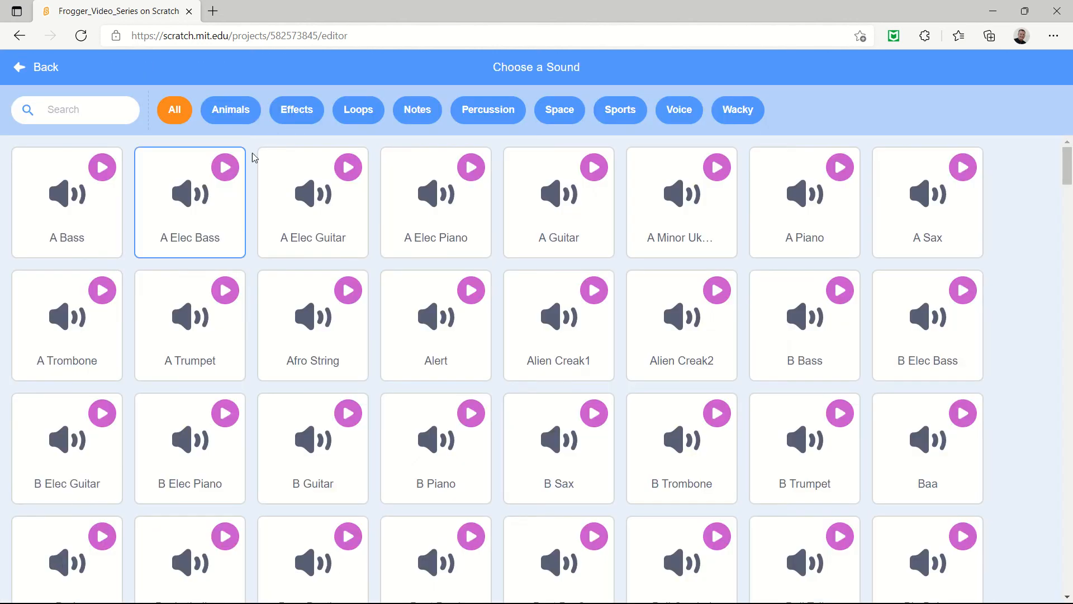
left_click(296, 110)
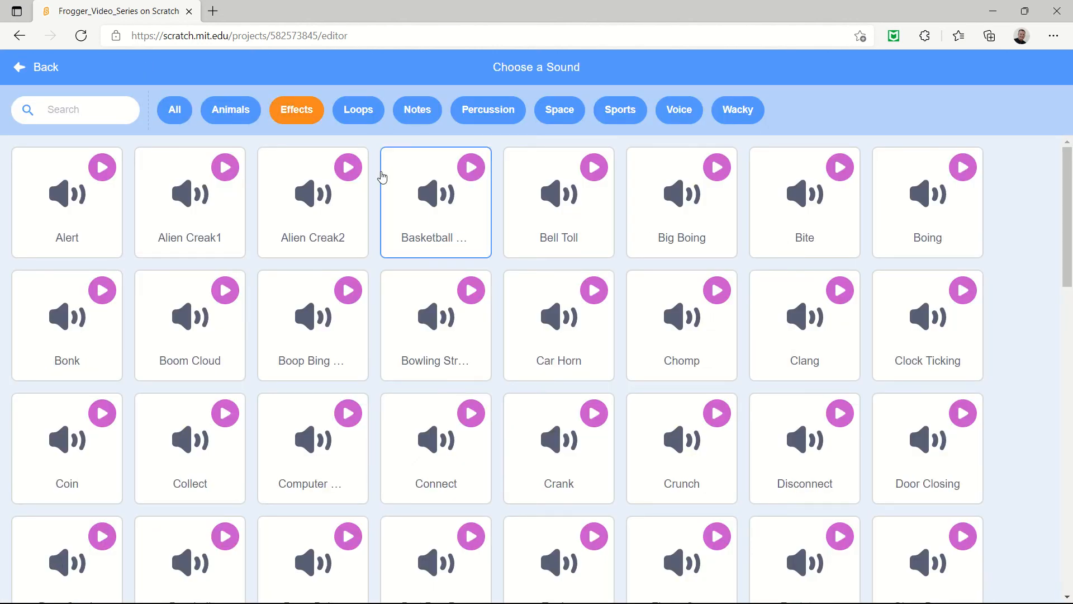
scroll("down", 3)
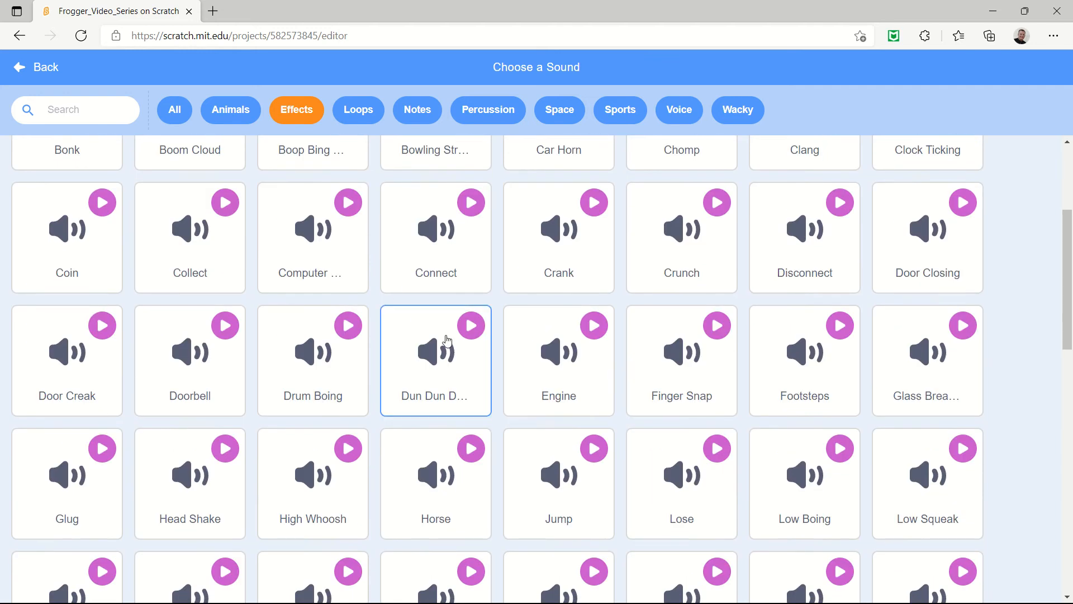
left_click(471, 325)
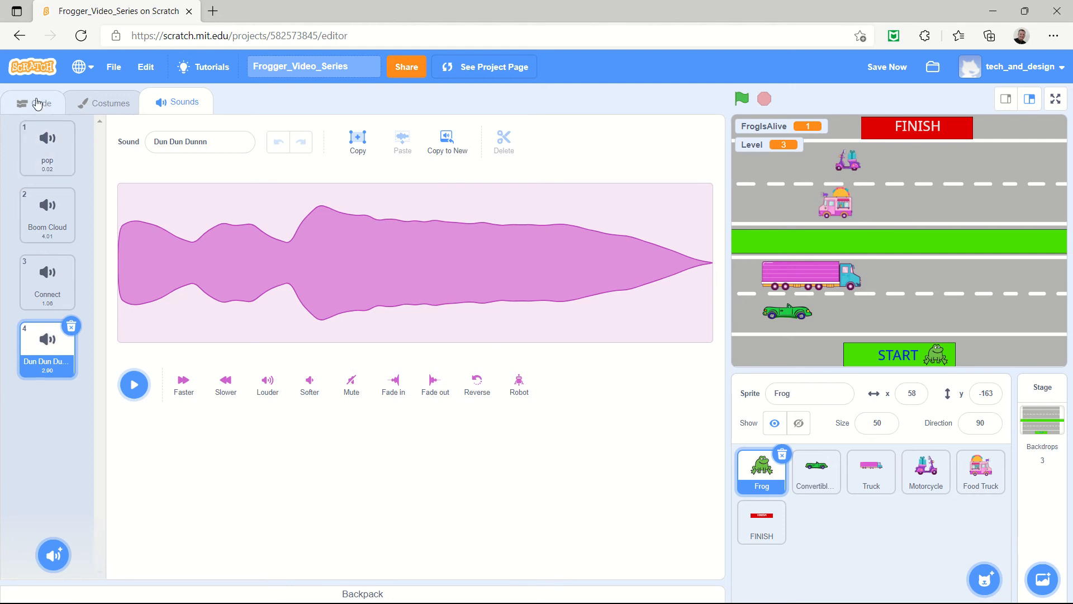
left_click(37, 102)
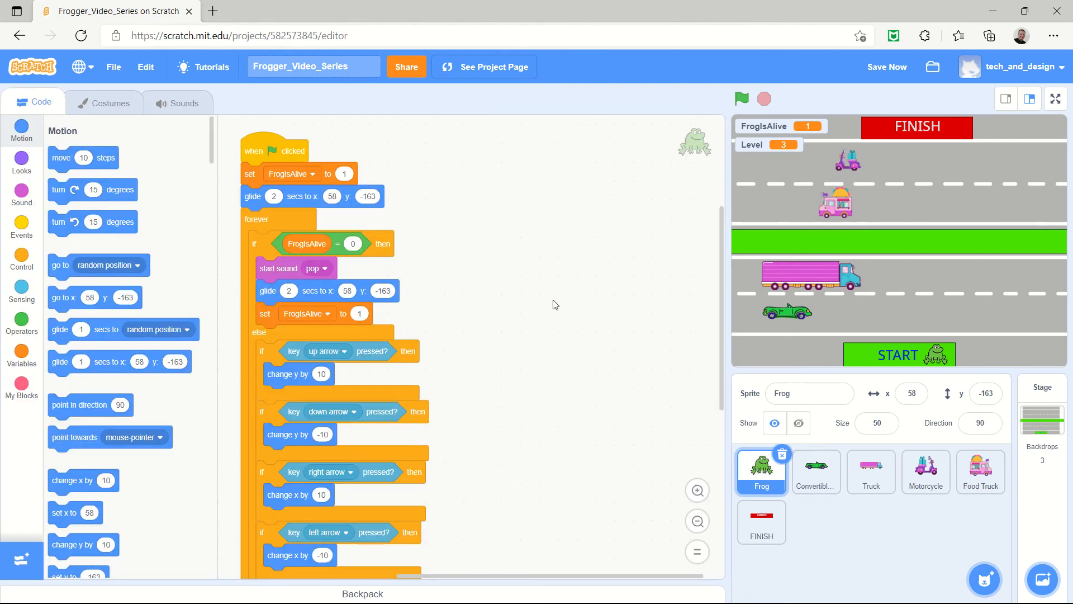
scroll("down", 3)
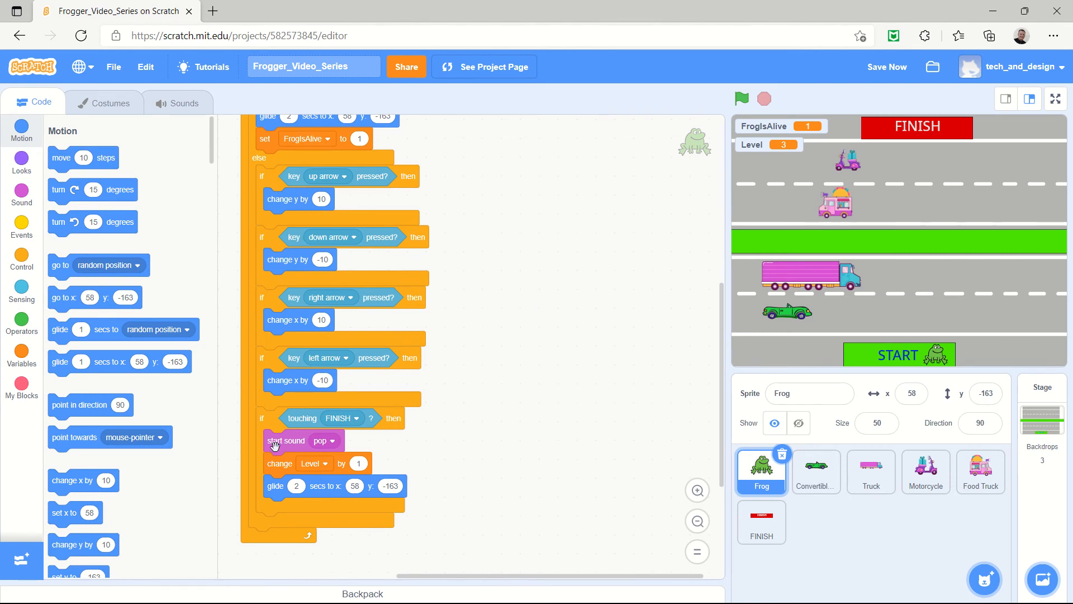
- Comment 'Win! Level up now' on the 'if touching FINISH' block
right_click(389, 418)
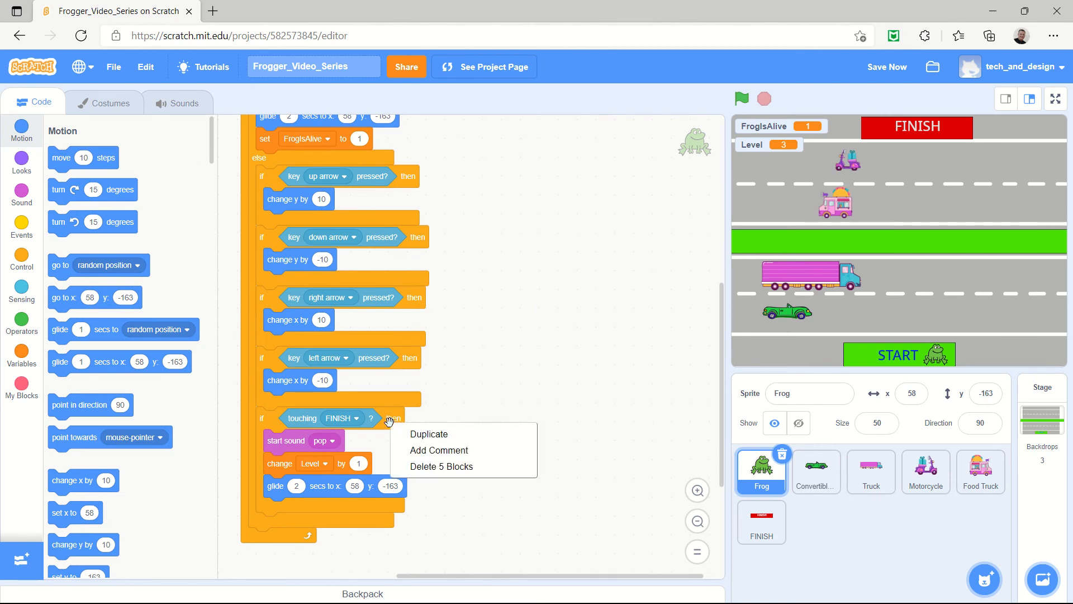
left_click(438, 450)
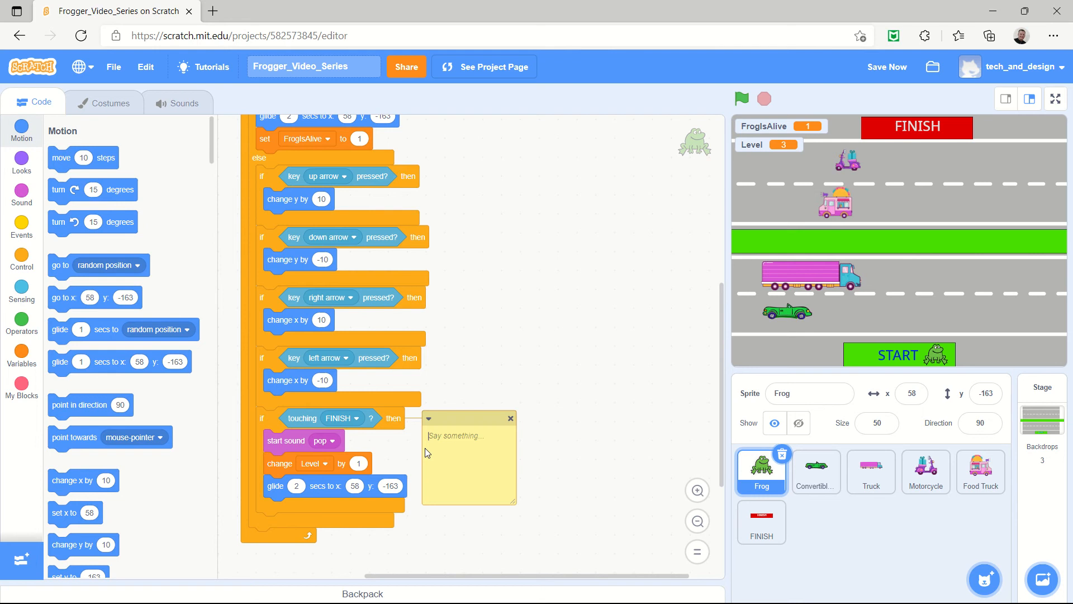
type("Win!  Level")
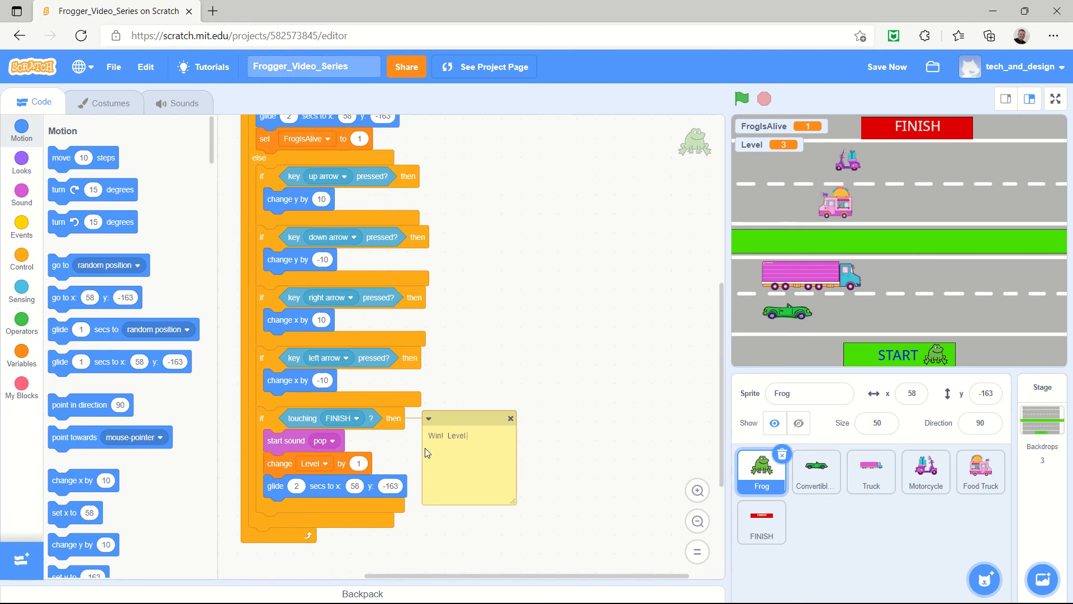
type("up now")
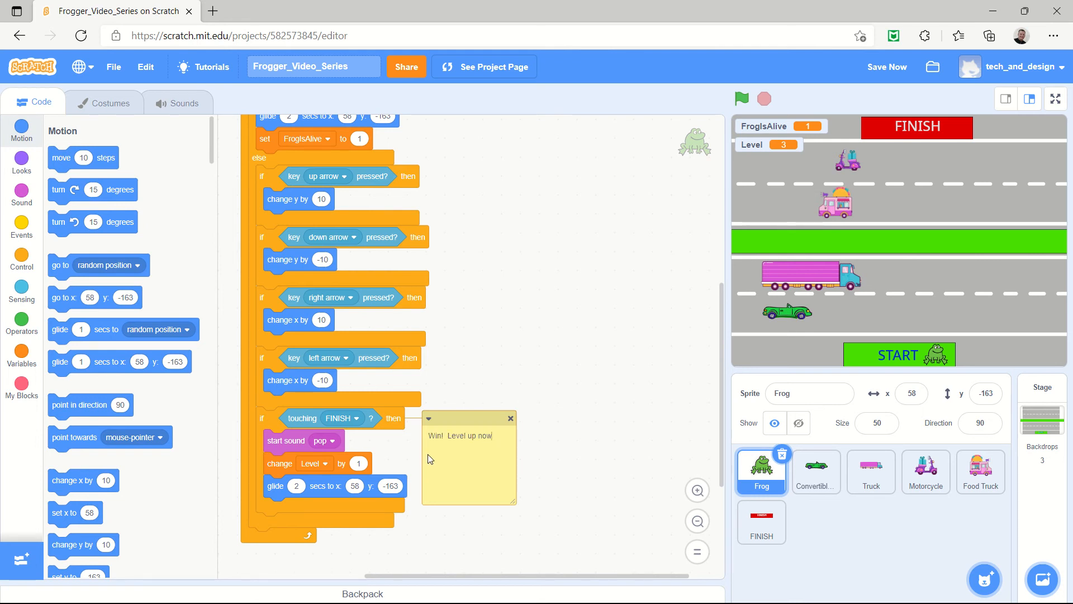
- Pick the level-up sound and comment 'Died. Very sad' on the FrogIsAlive = 0 check
left_click(326, 441)
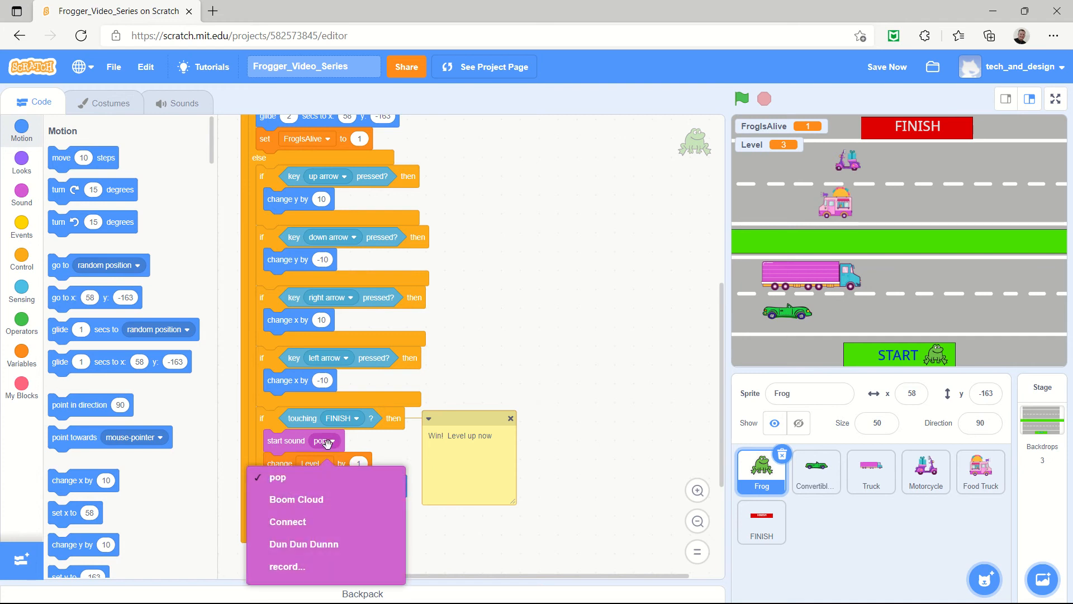
left_click(304, 544)
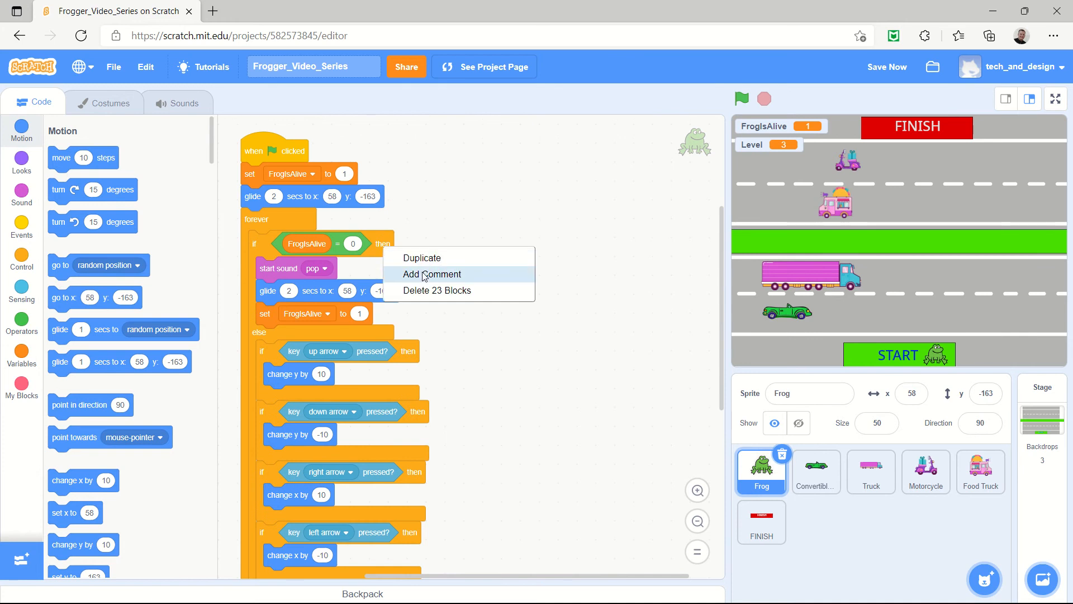
left_click(432, 274)
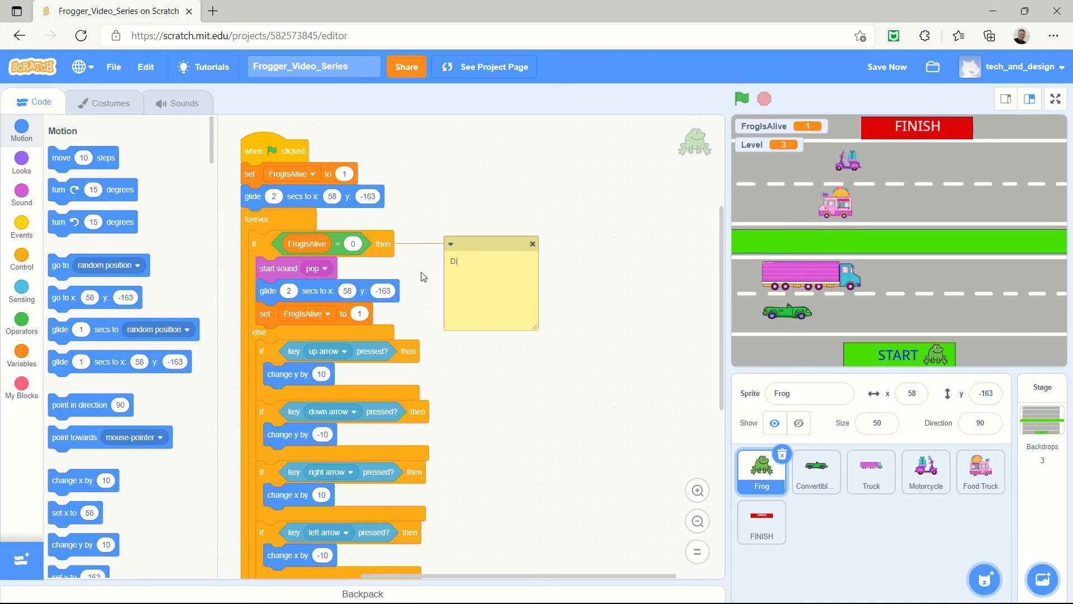
type("ied. Very sad")
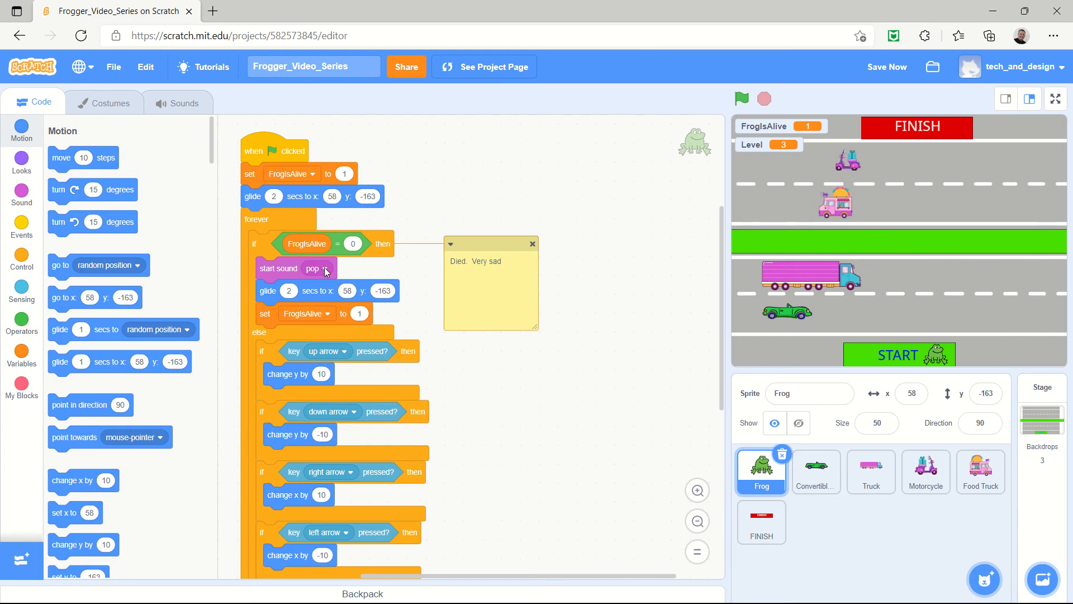
left_click(324, 268)
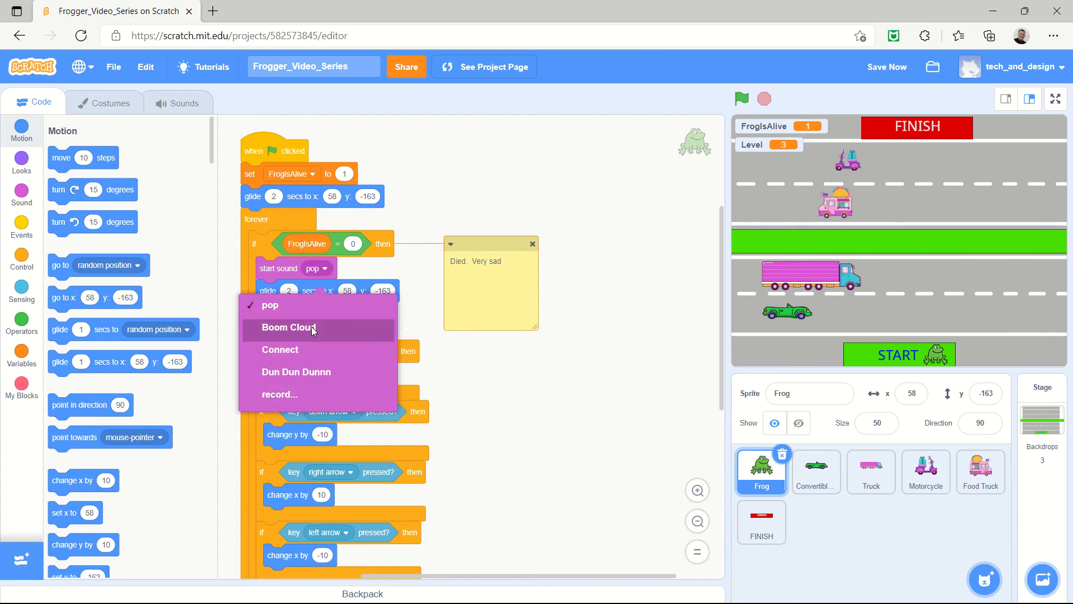
- Set the death sound to Boom Cloud and test-run the game with the green flag
left_click(289, 327)
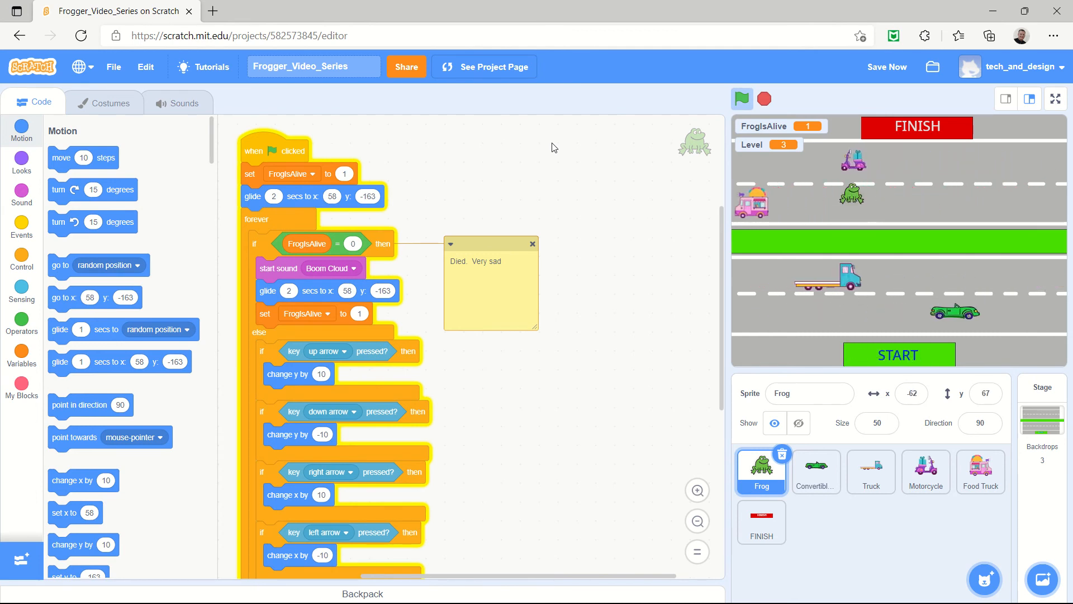
left_click(743, 99)
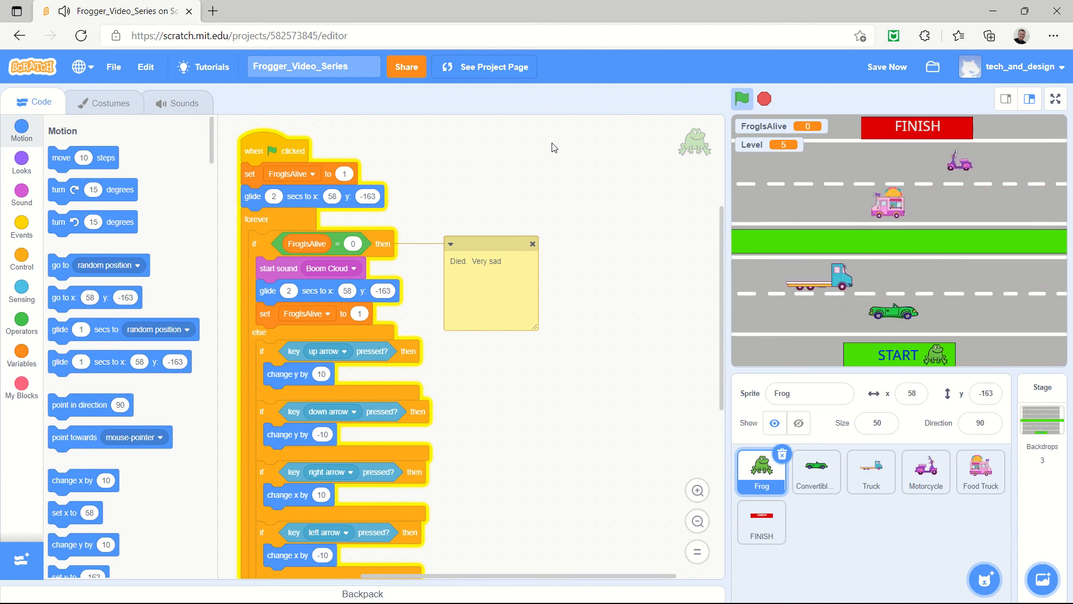
left_click(743, 99)
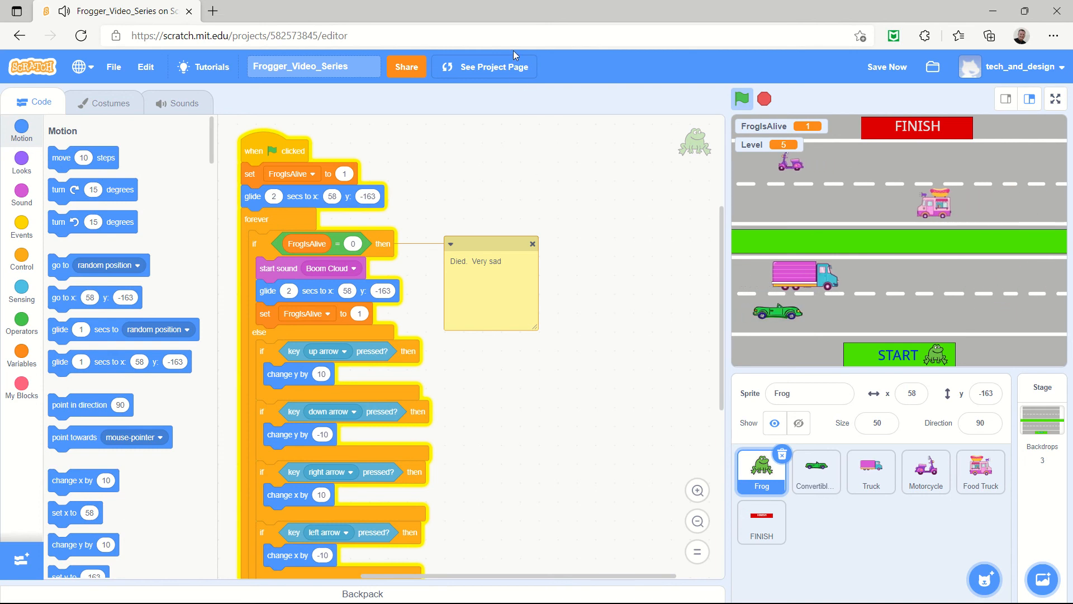
left_click(764, 99)
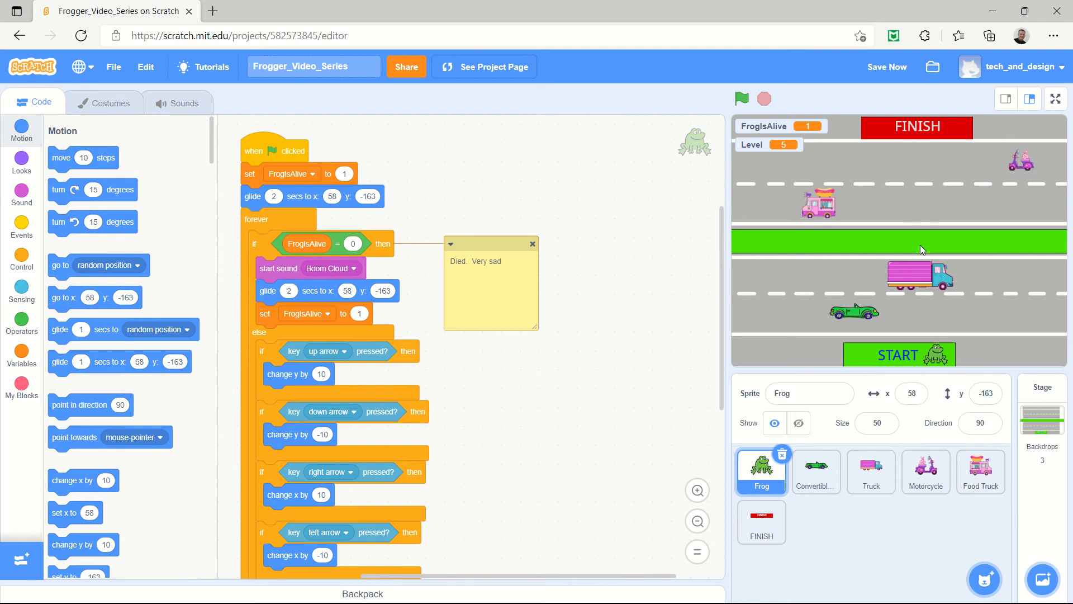
mouse_move(926, 264)
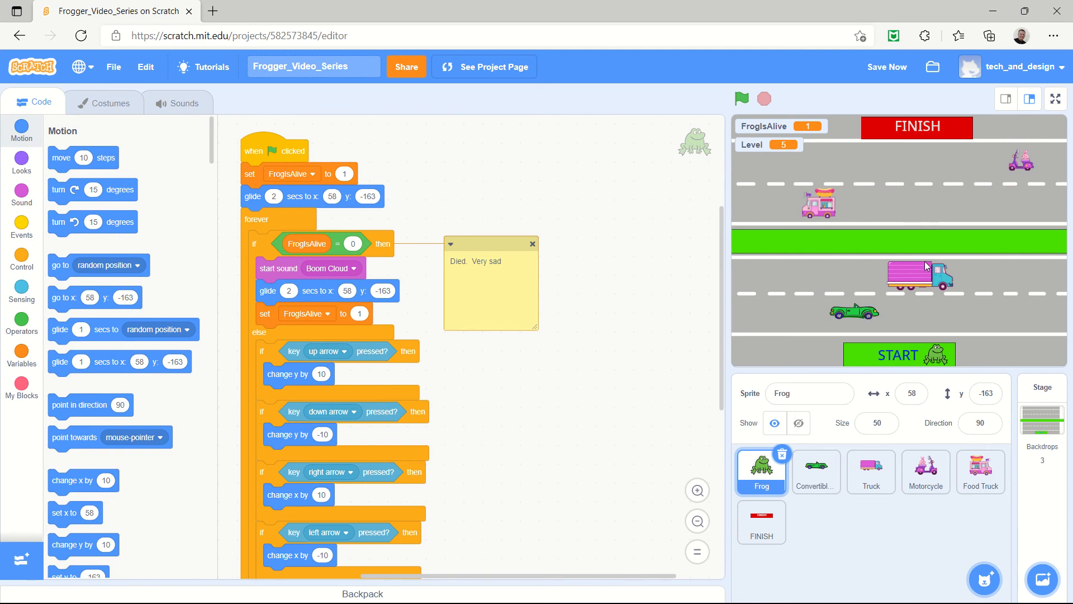
mouse_move(928, 276)
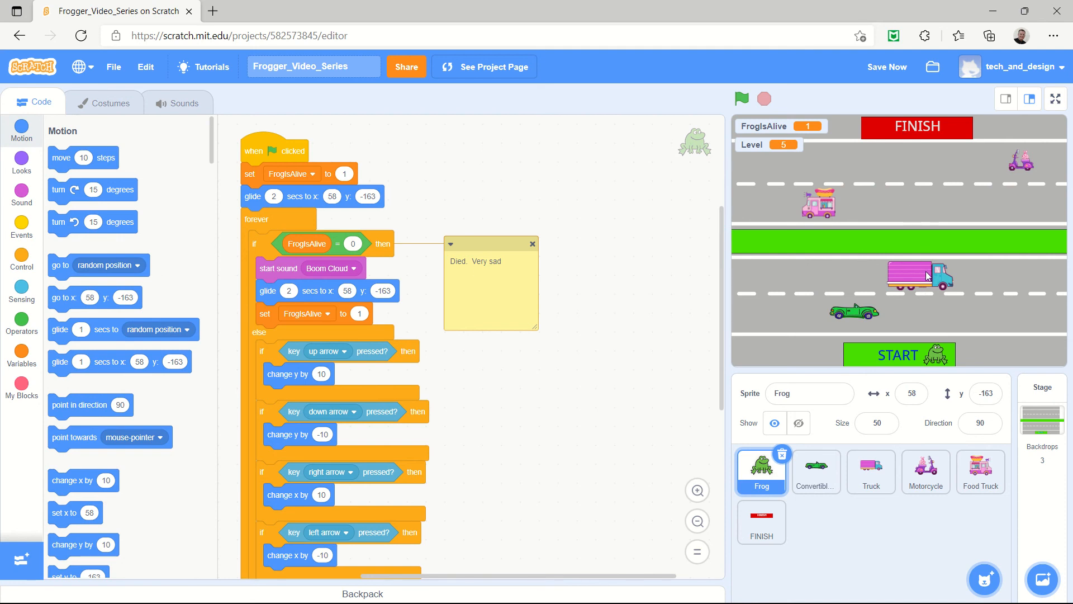
mouse_move(918, 228)
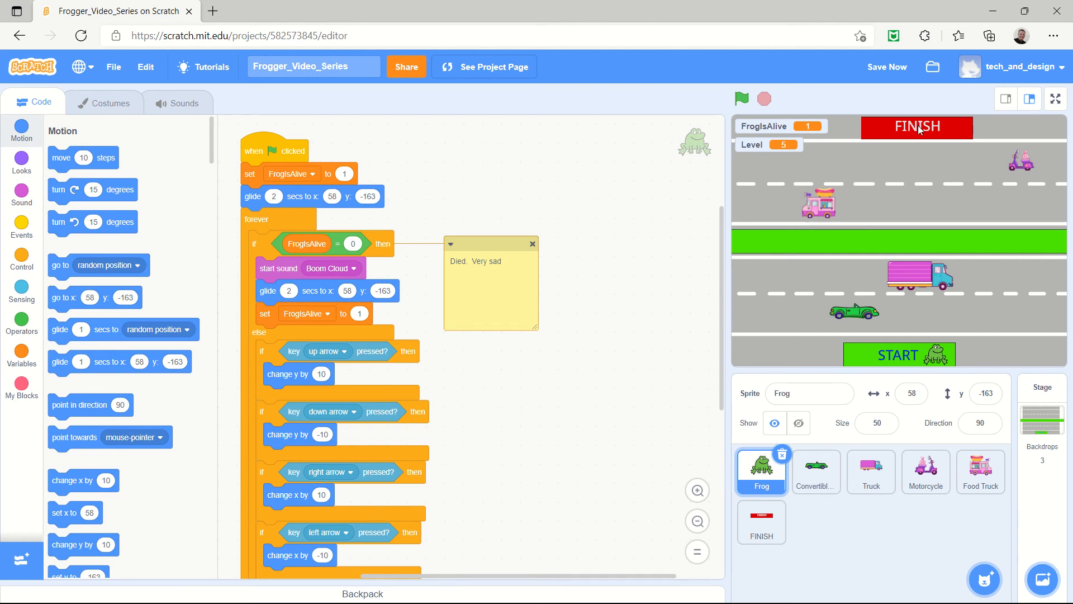
mouse_move(913, 311)
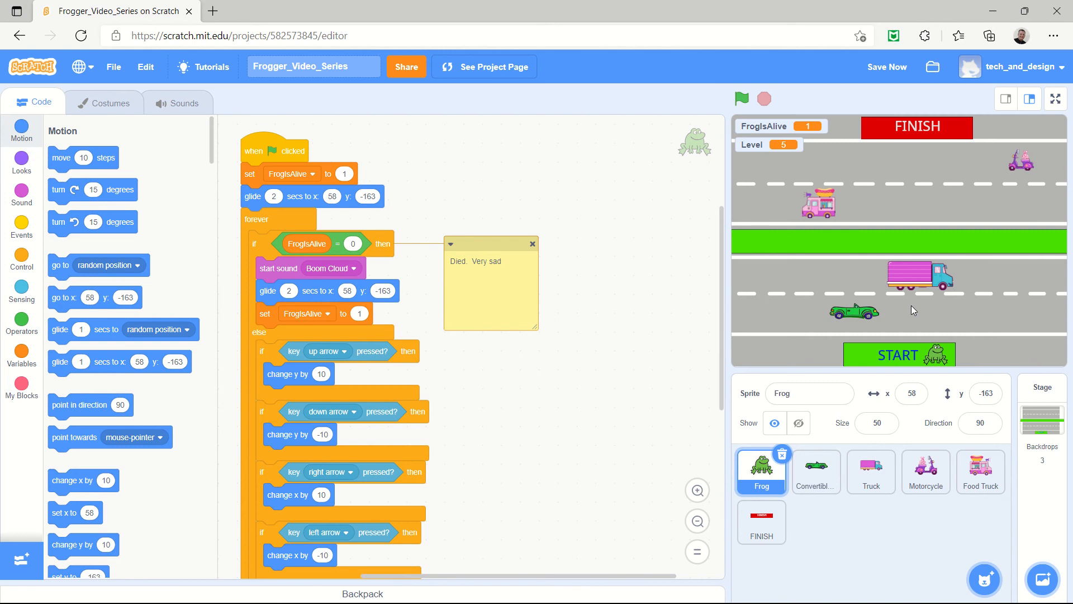
left_click(887, 67)
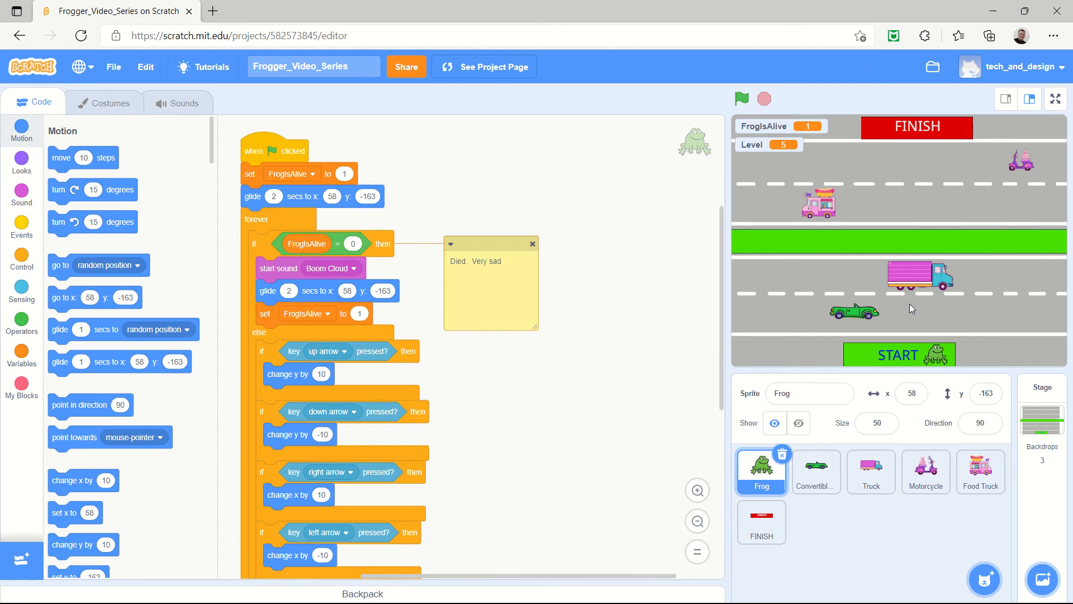
mouse_move(909, 310)
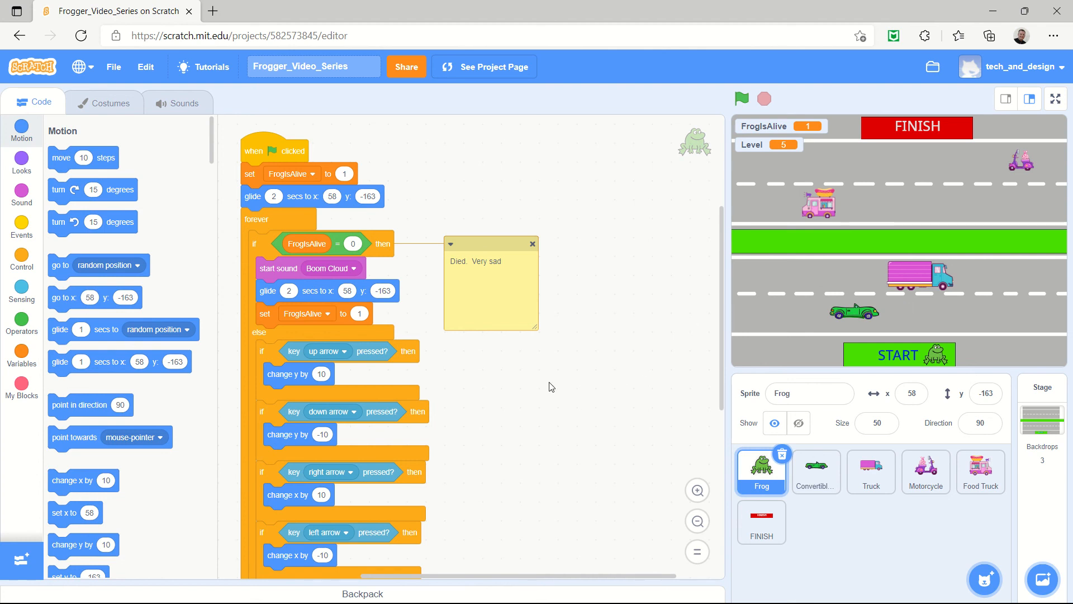
- Add 'set FrogIsAlive to 1' below the glide in the touching FINISH branch
scroll("down", 3)
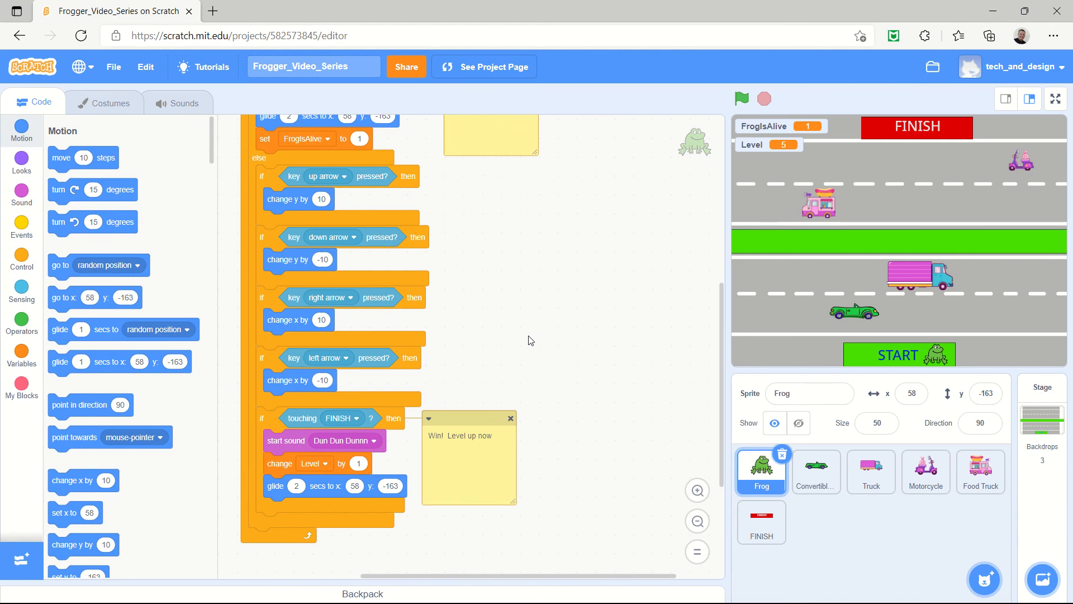
left_click(22, 353)
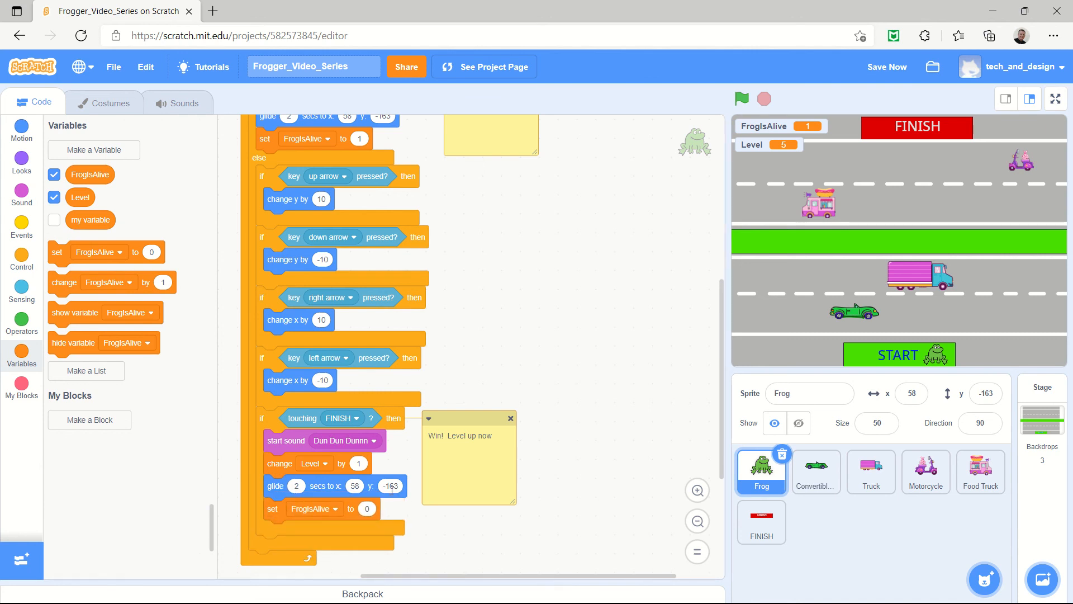
left_click(296, 485)
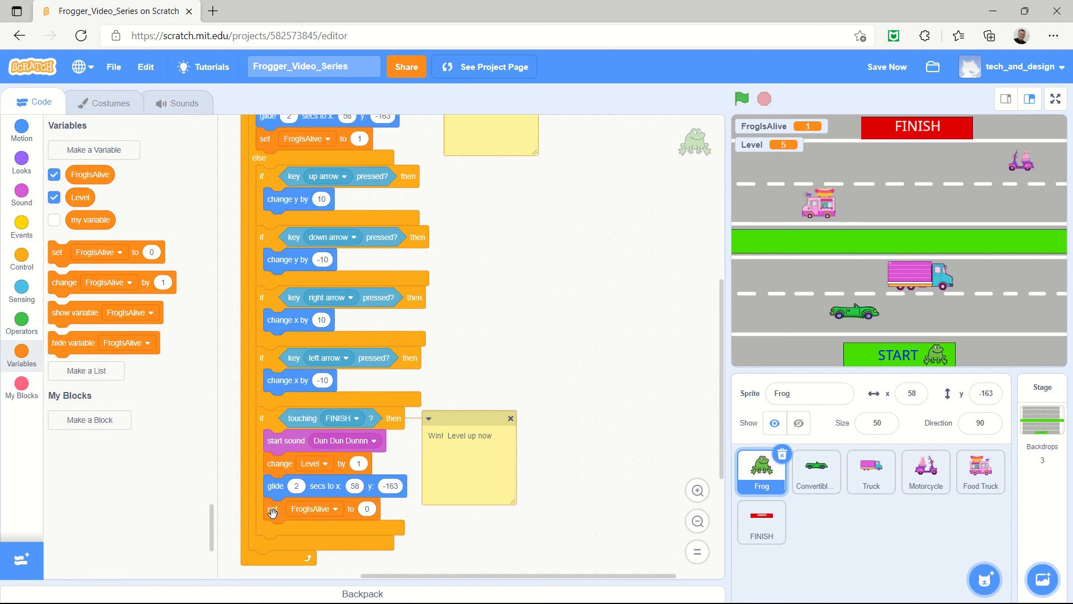
left_click(366, 509)
type("1")
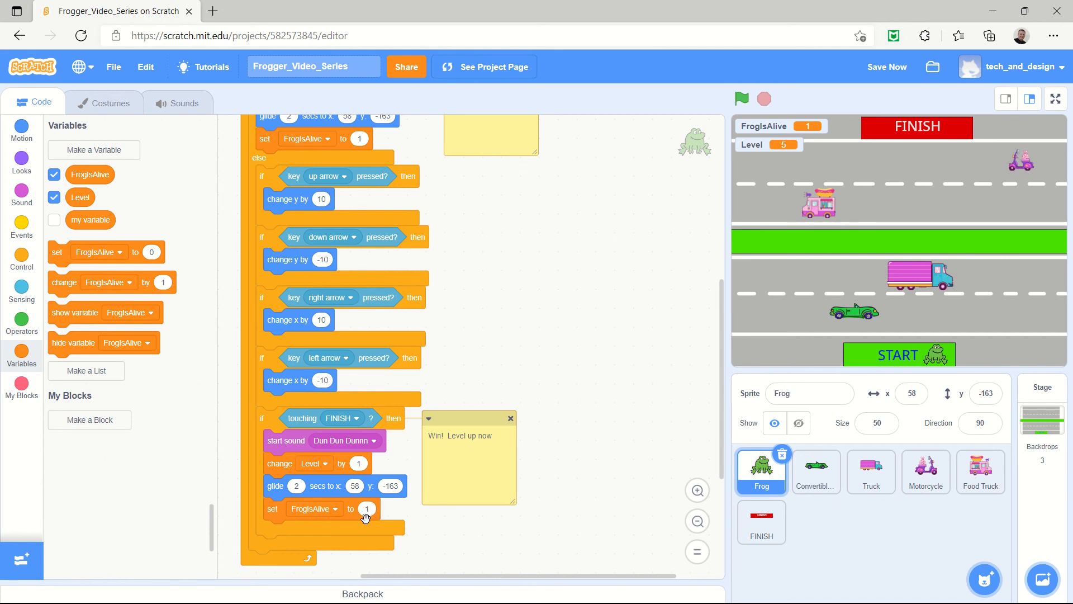
- Run the game through two level-ups, Level 5 to 7, then stop it
left_click(741, 98)
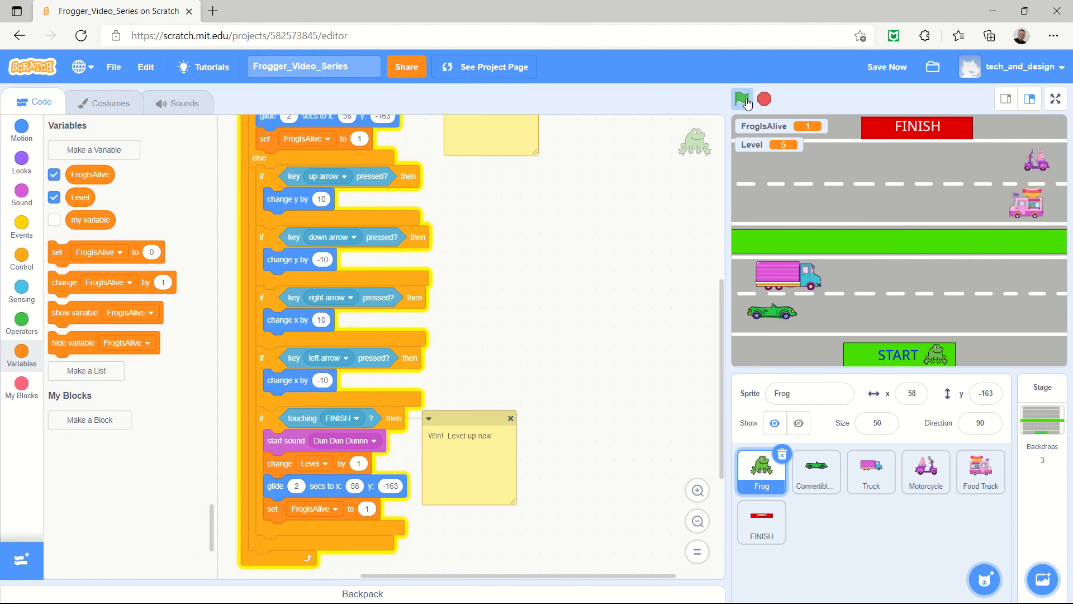
left_click(742, 99)
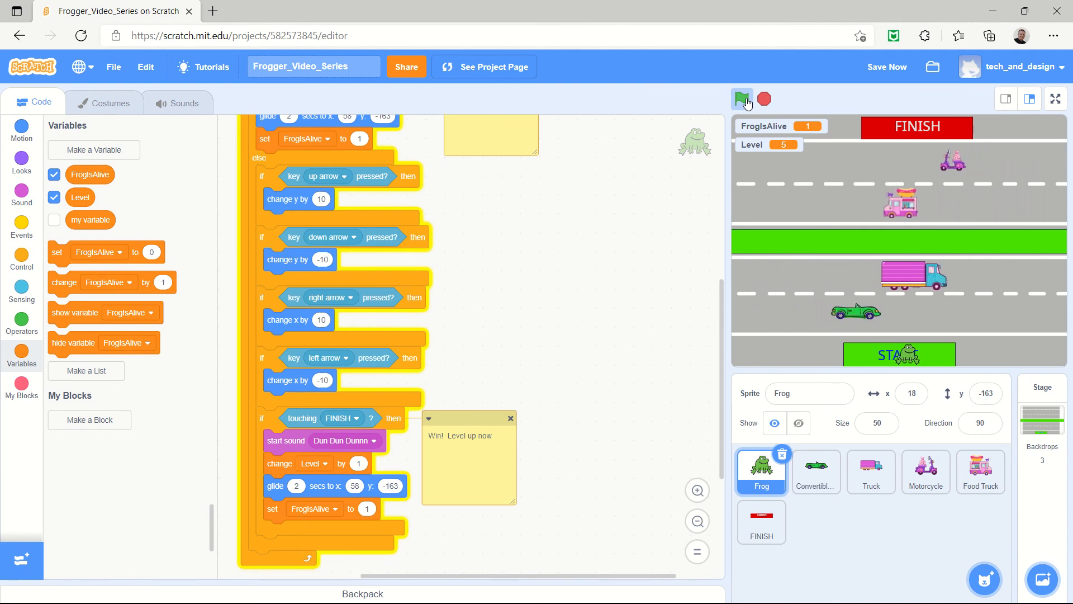
left_click(742, 99)
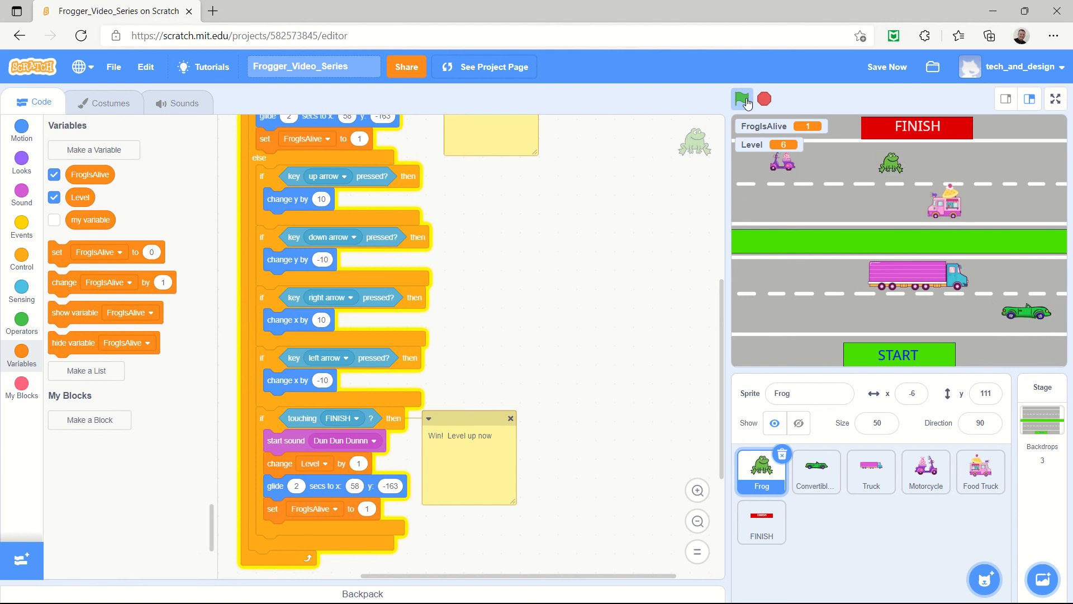
left_click(742, 98)
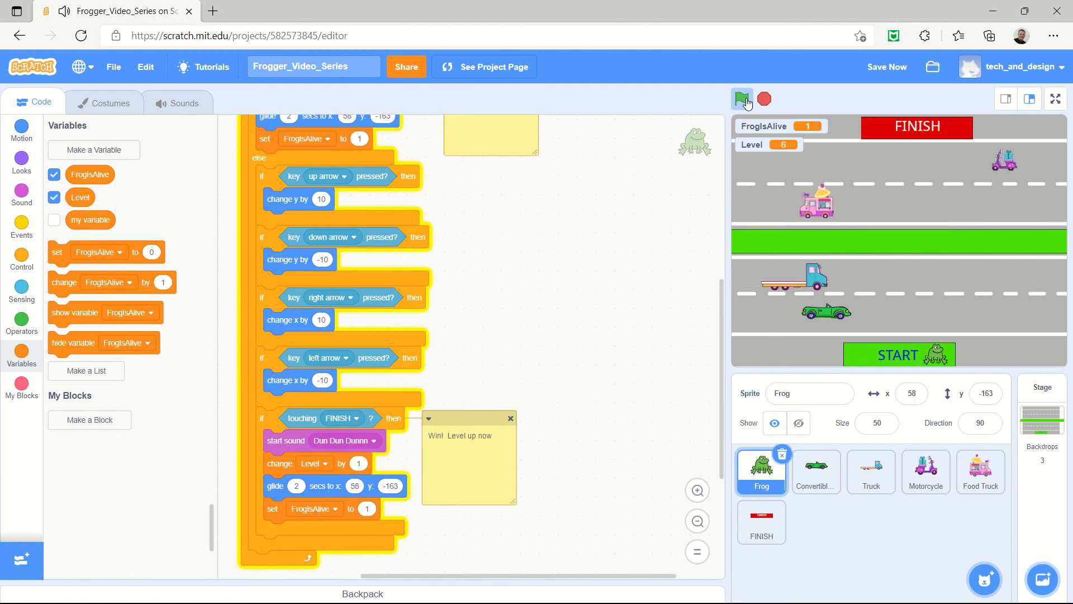
left_click(742, 99)
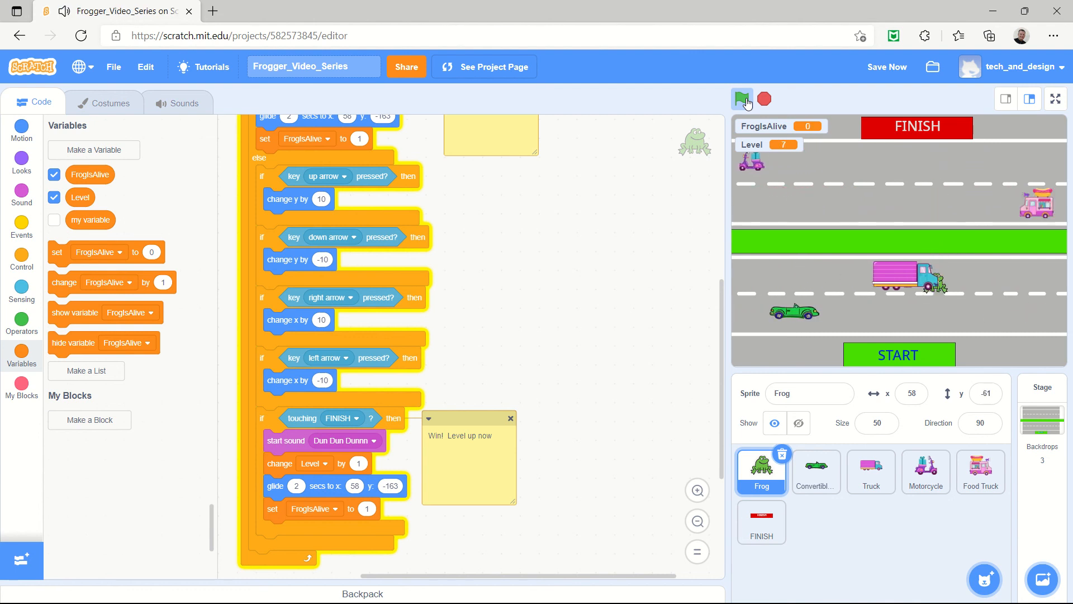
left_click(742, 98)
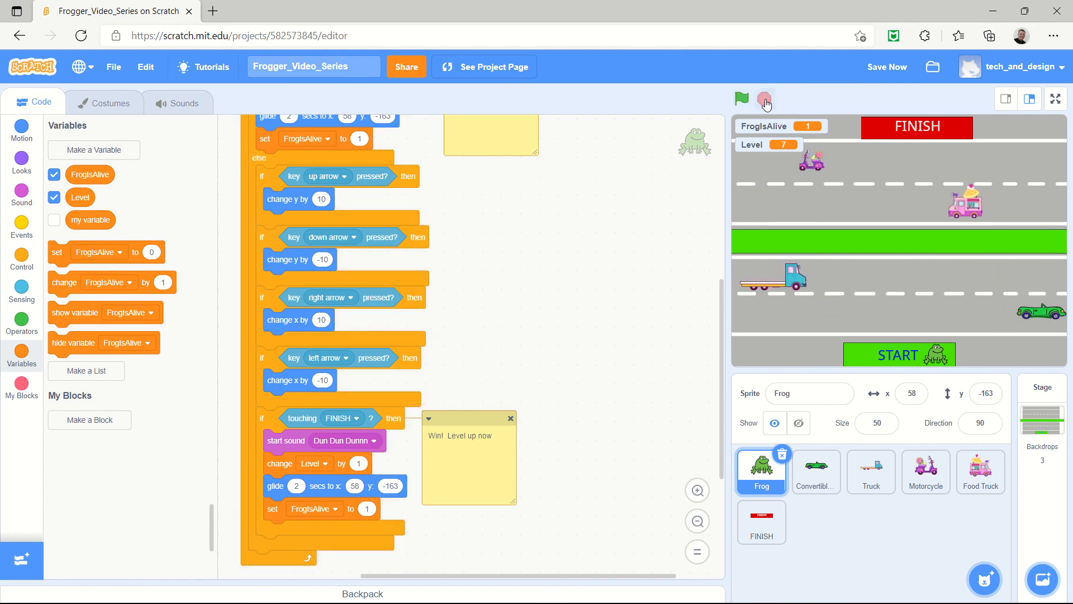
mouse_move(342, 505)
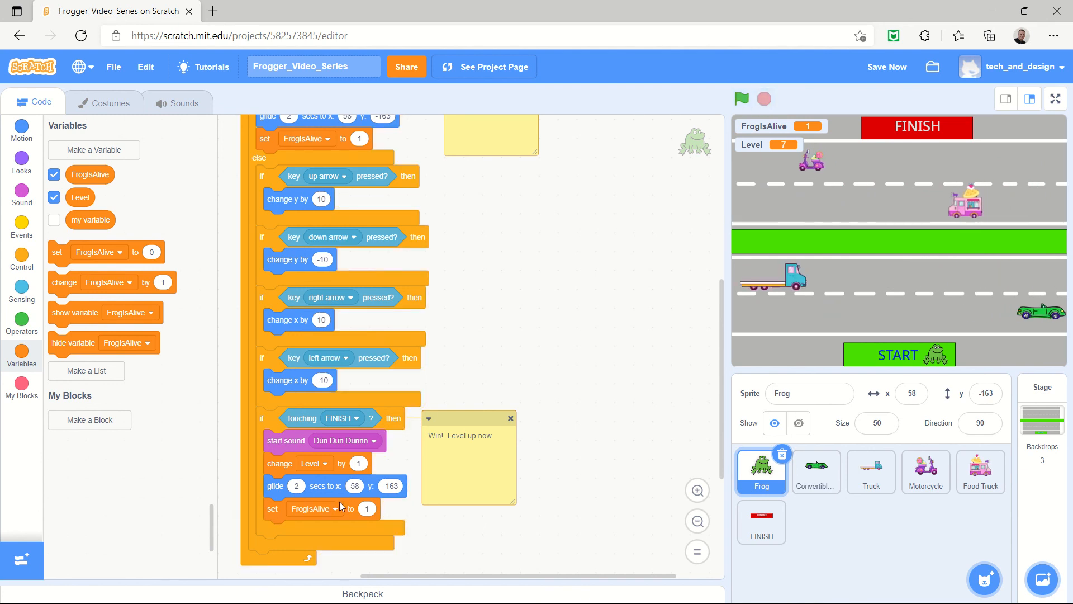